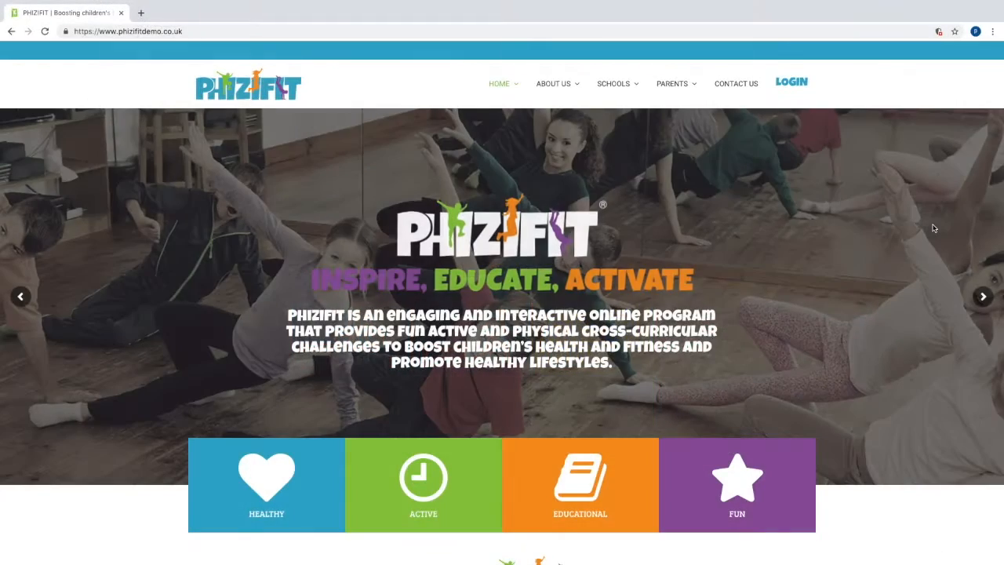
# Go to the PhiziFit login page from the homepage's LOGIN link
pyautogui.click(791, 81)
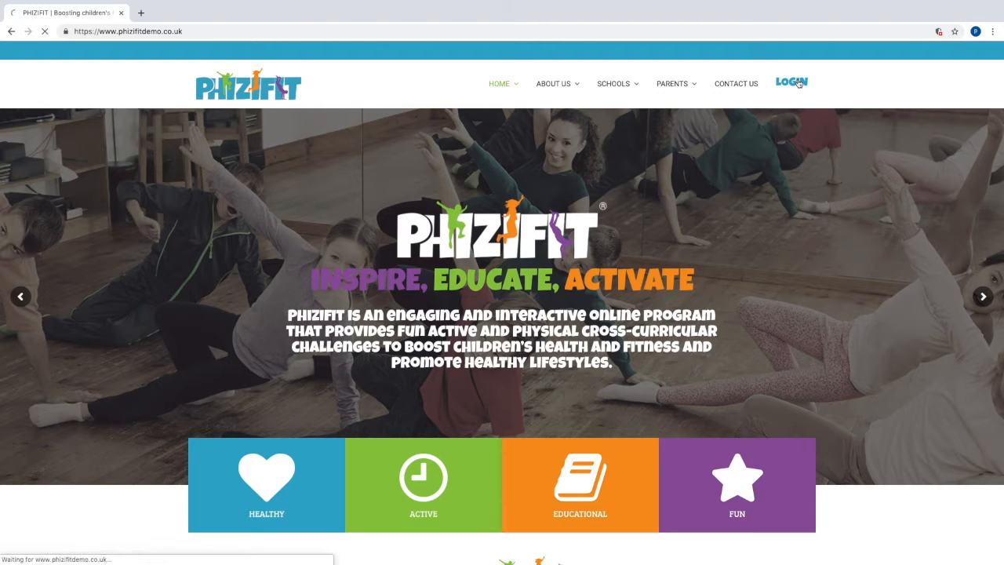
pyautogui.click(790, 82)
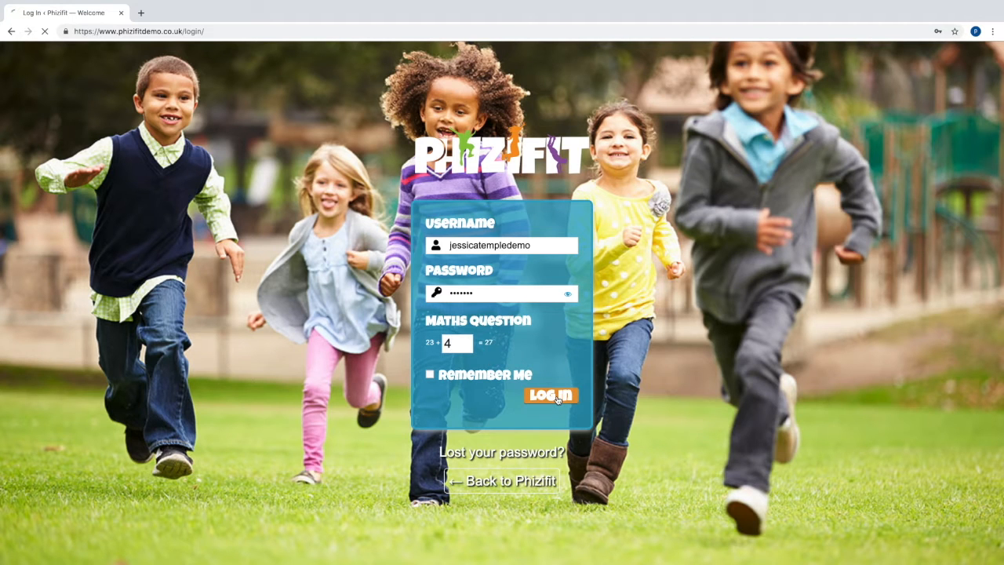
# Log in as Jessica and apply the red-haired glasses avatar and whitewater kayaking cover photo
pyautogui.click(553, 395)
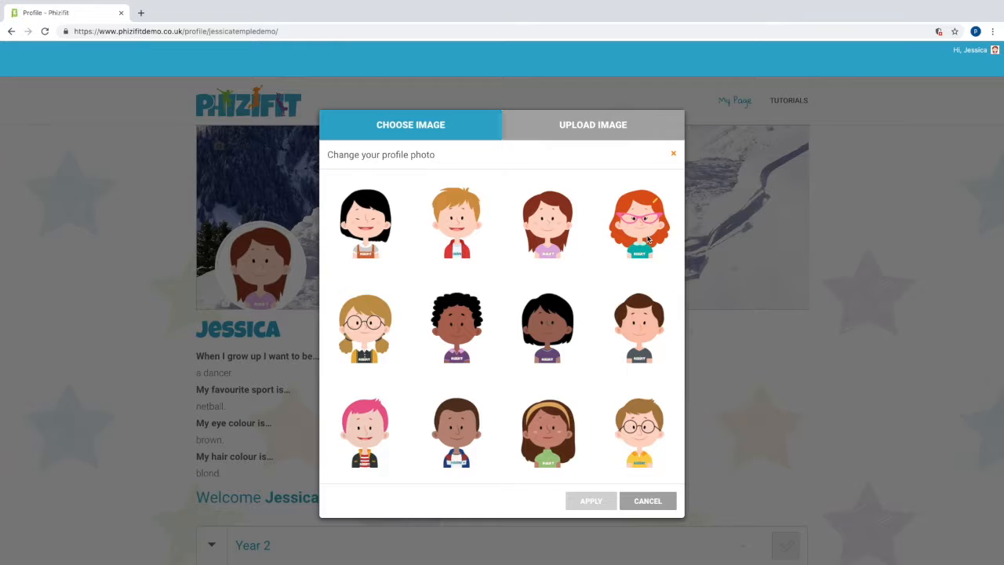
pyautogui.click(638, 223)
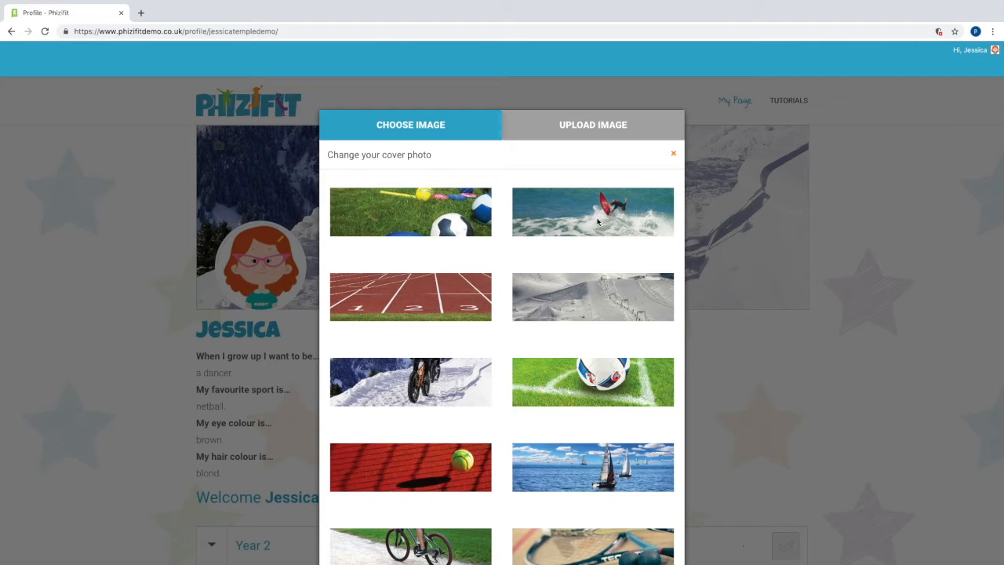
pyautogui.click(593, 212)
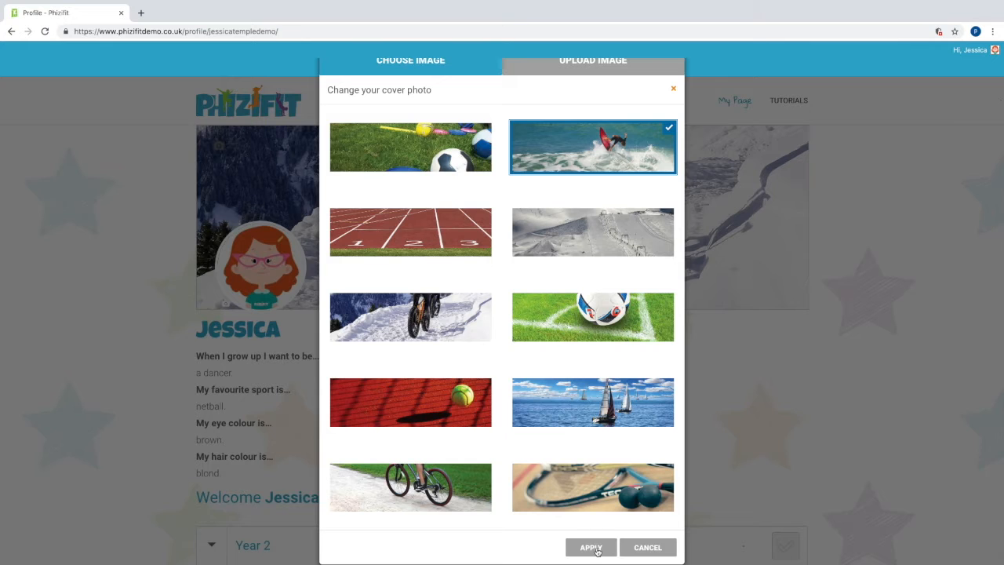
pyautogui.click(590, 546)
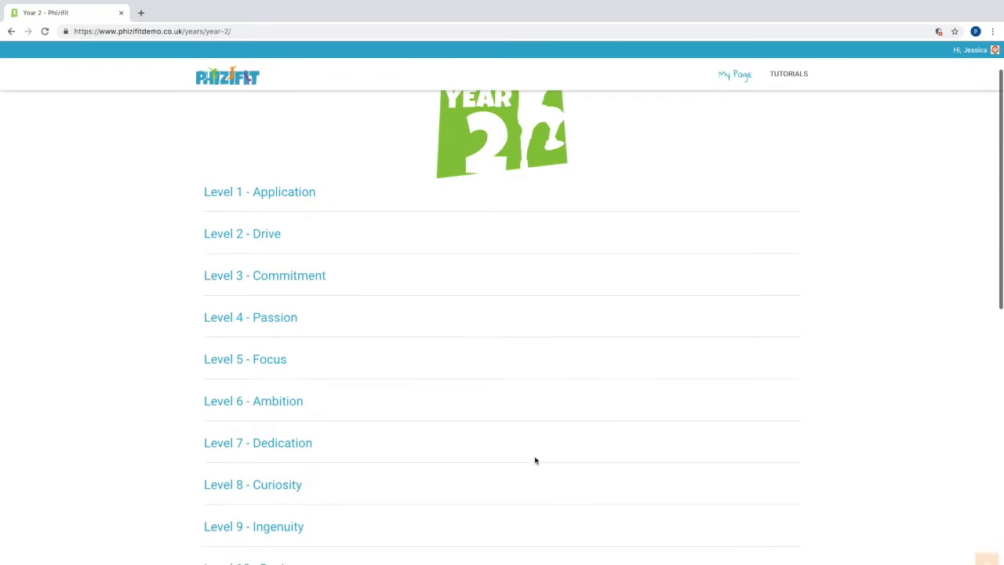
# Scroll through the Year 2 level list past Level 13
pyautogui.scroll(-3)
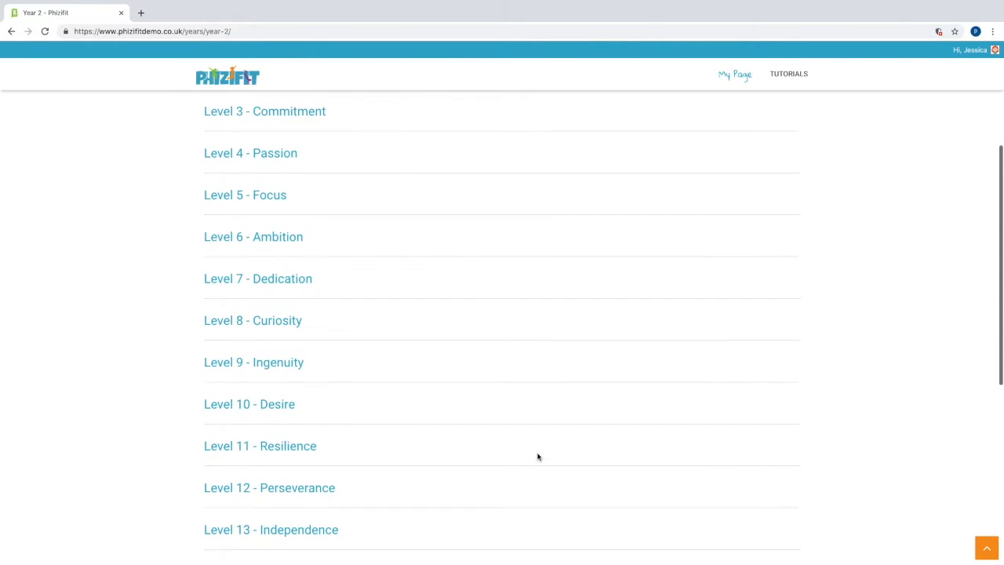
pyautogui.scroll(-3)
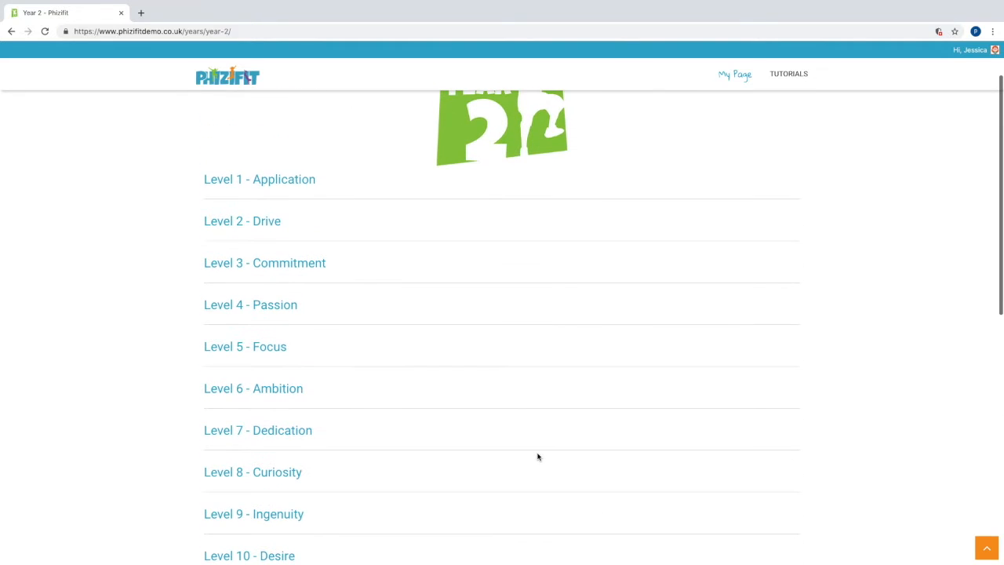
pyautogui.moveTo(290, 189)
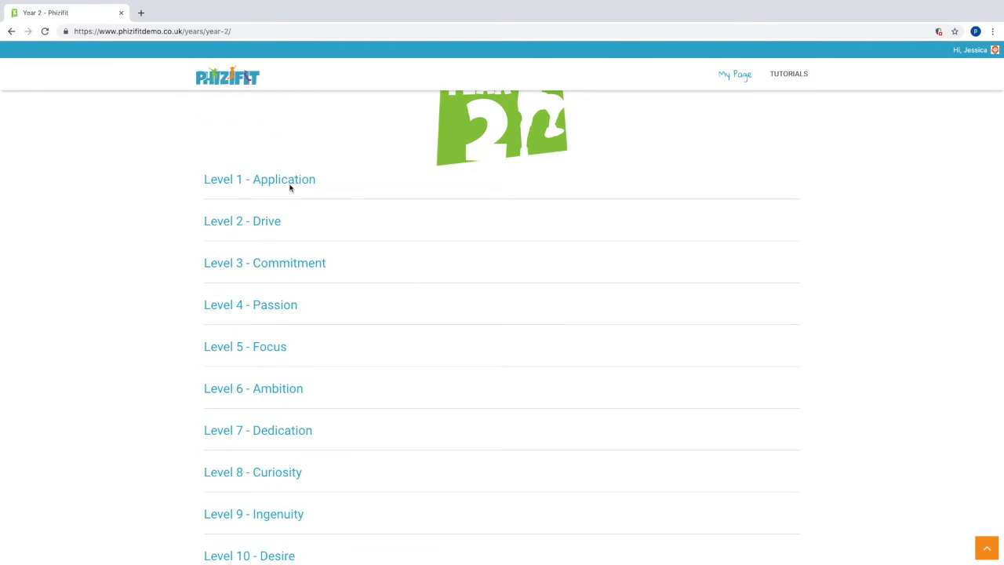
# Start Level 1 - Application, skim past the video and advance through its questions with NEXT
pyautogui.click(260, 179)
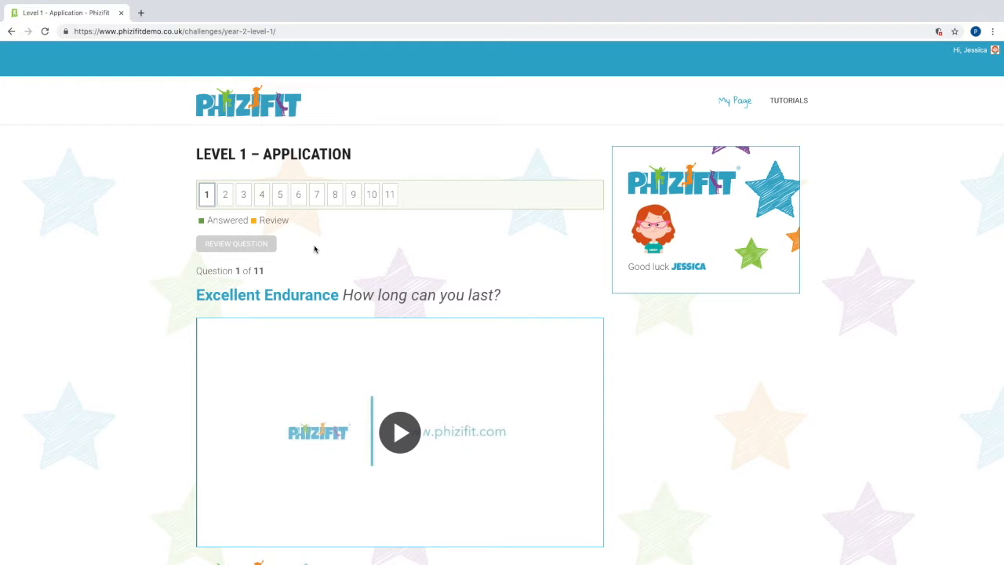
pyautogui.scroll(-3)
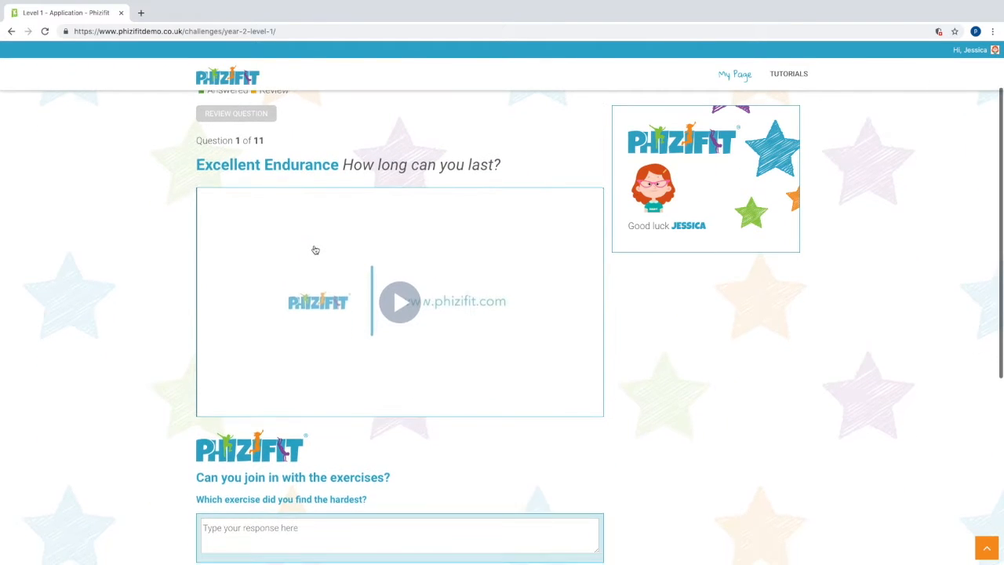
pyautogui.scroll(3)
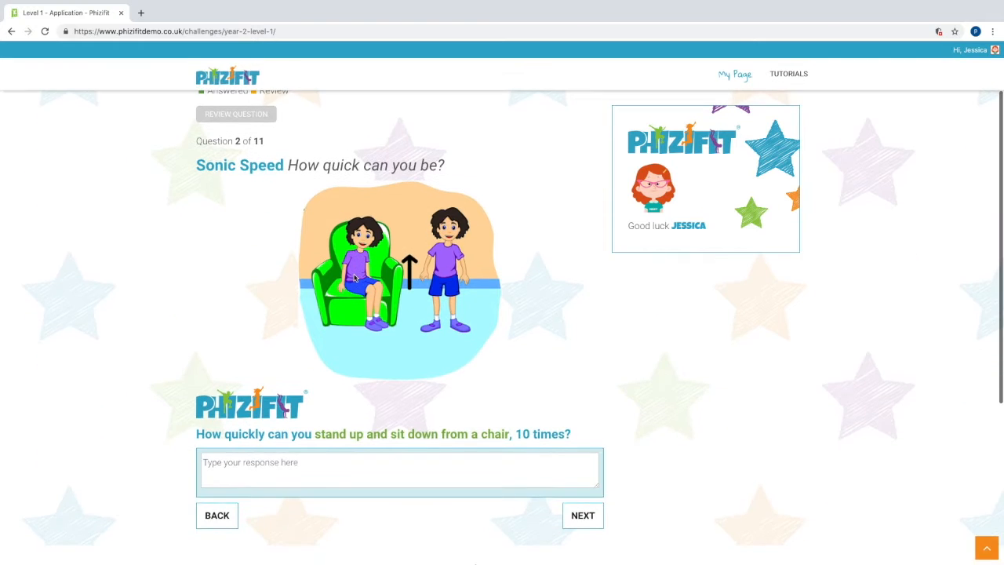
pyautogui.click(584, 514)
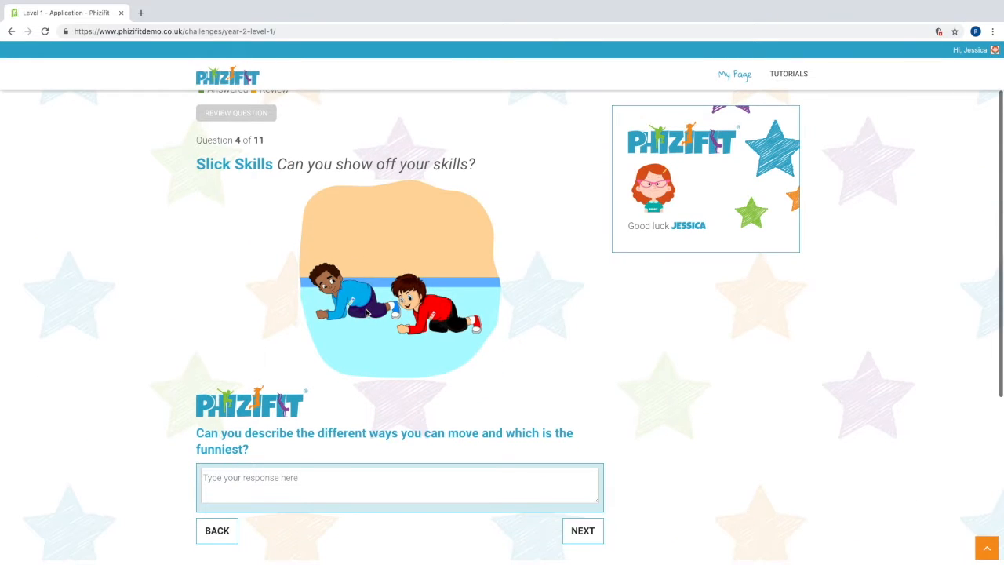
pyautogui.click(582, 530)
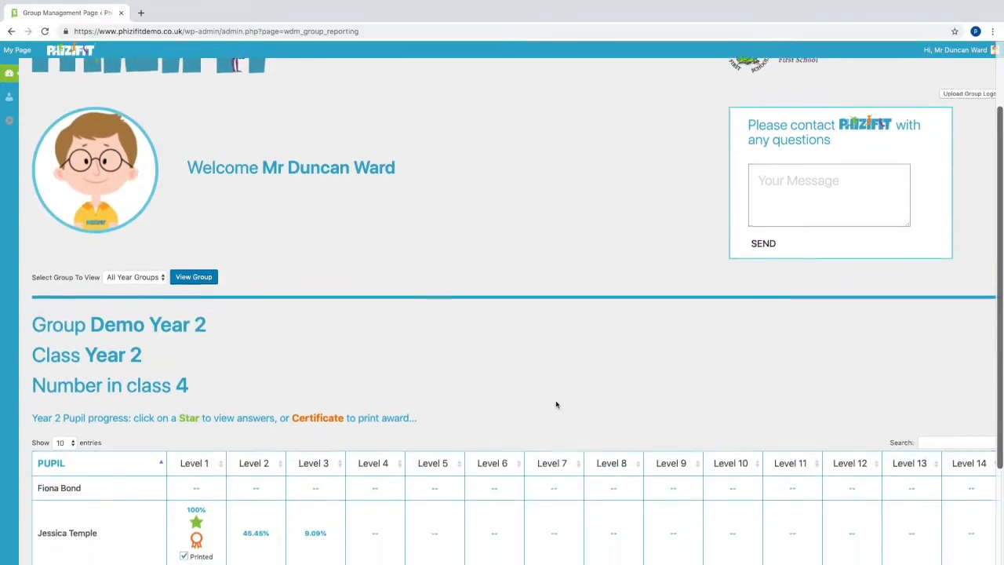
# Review Jessica's Level 1 answers in the Year 2 report, then print her Level 1 certificate
pyautogui.scroll(-3)
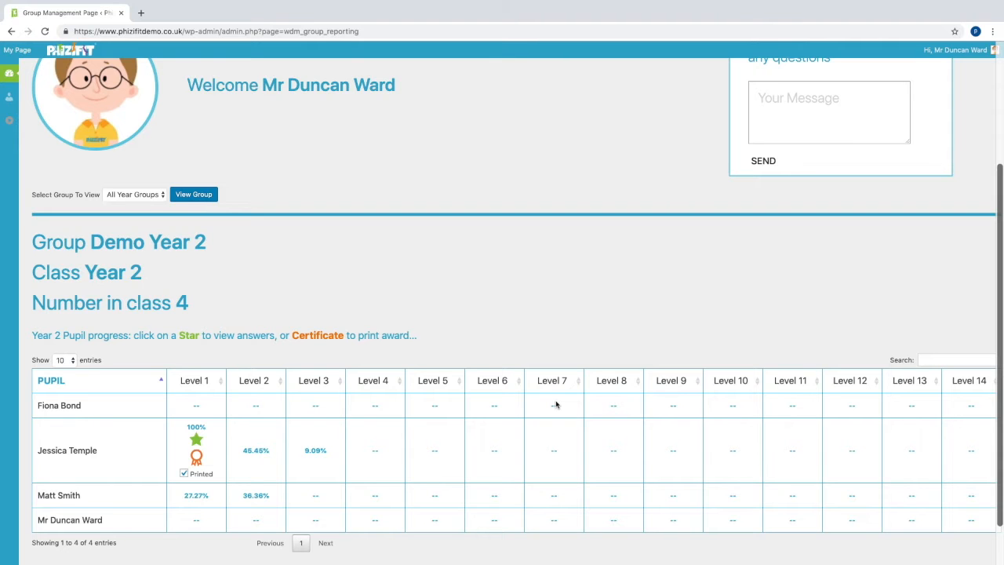
pyautogui.scroll(-3)
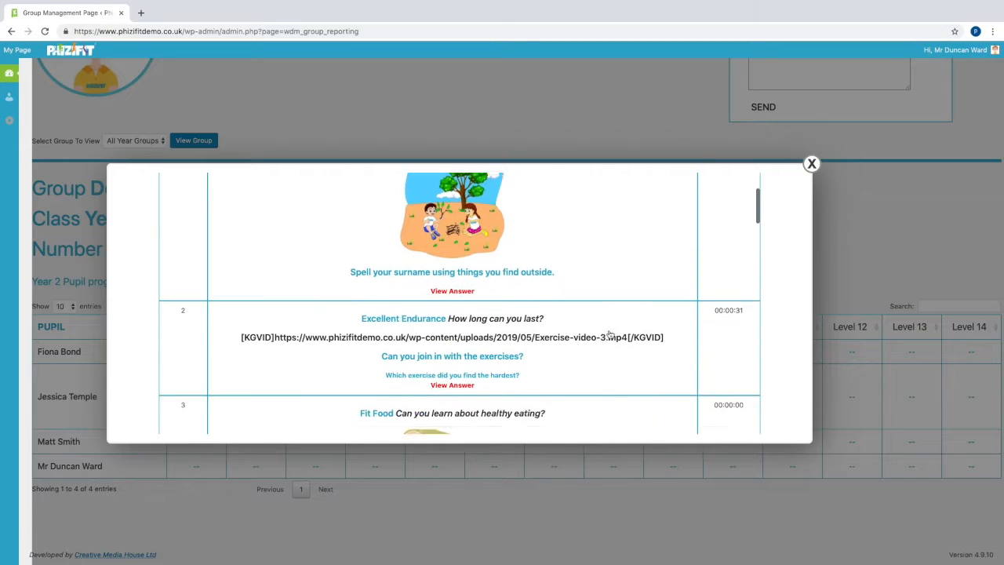
pyautogui.click(811, 163)
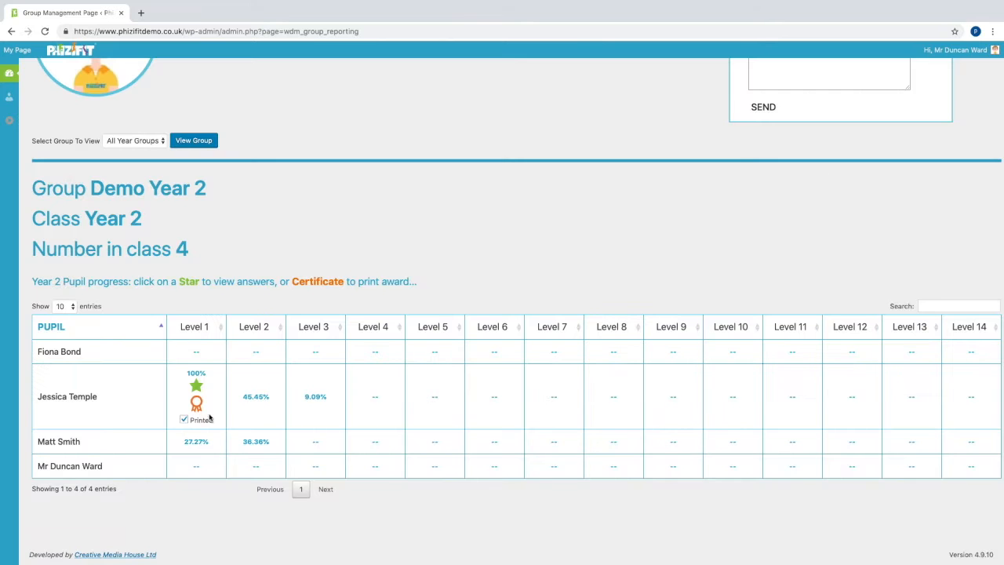
pyautogui.click(196, 402)
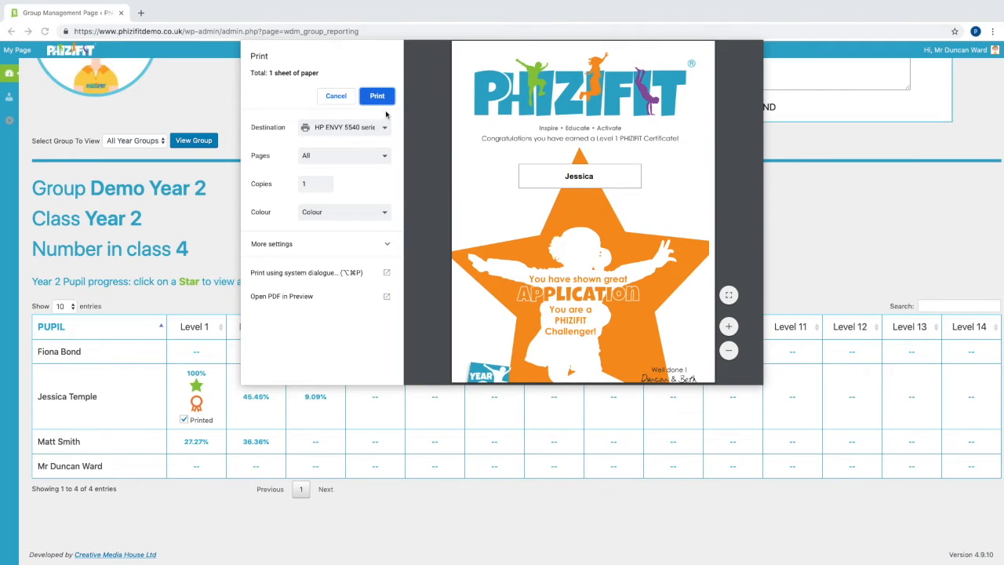
pyautogui.click(336, 96)
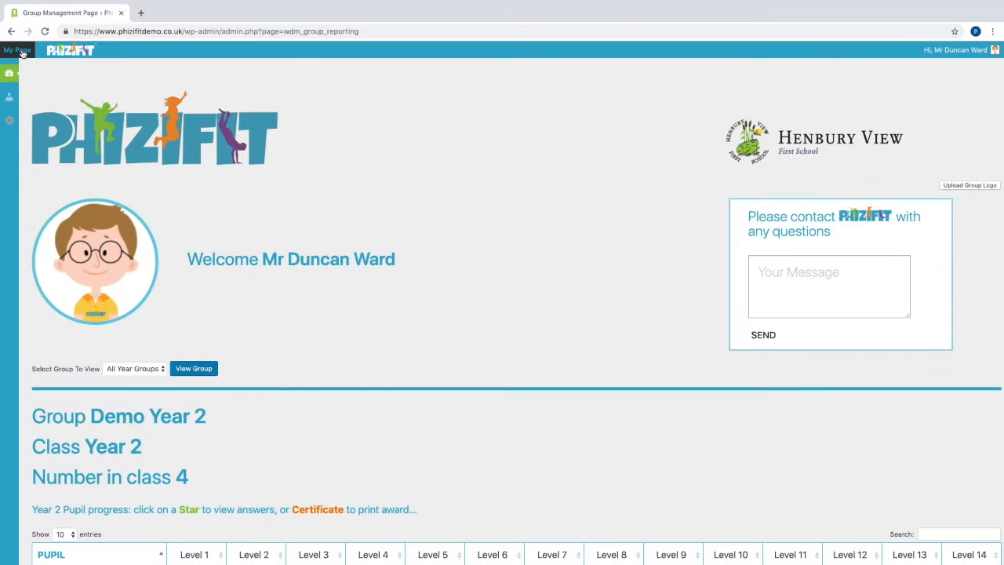
# From the teacher's My Page, start the Year 2 whole-class Level 1 challenge
pyautogui.click(17, 52)
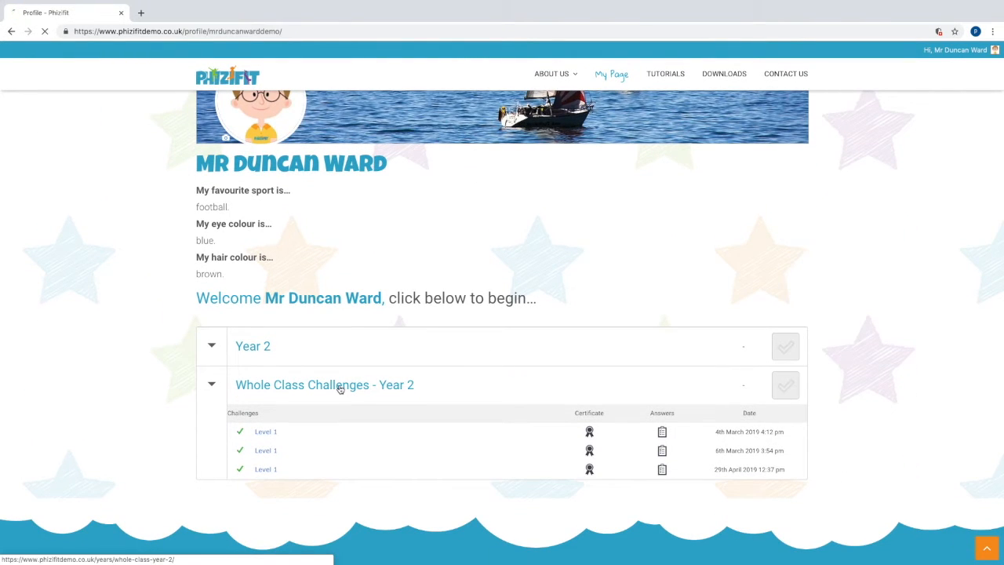
pyautogui.click(339, 386)
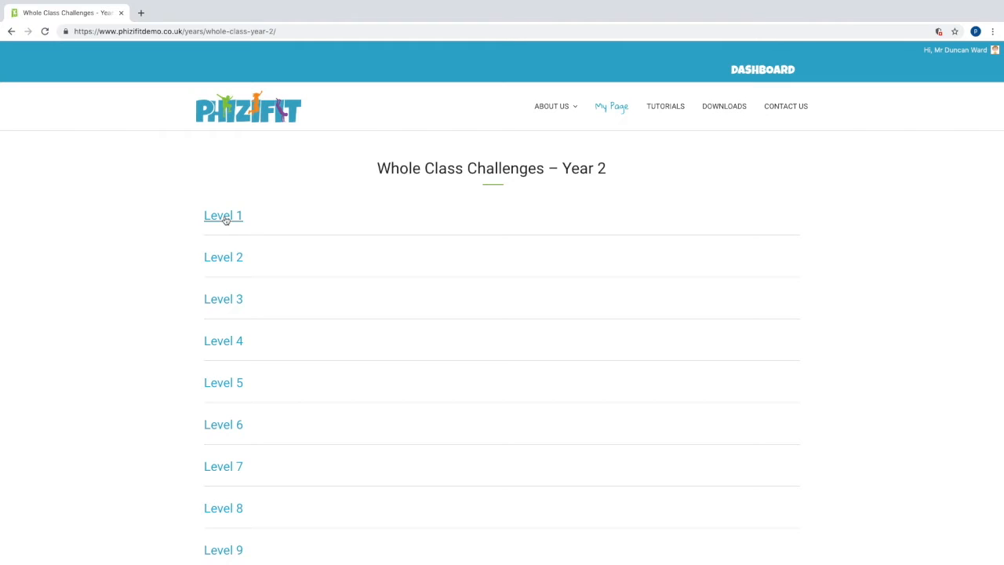
pyautogui.click(223, 217)
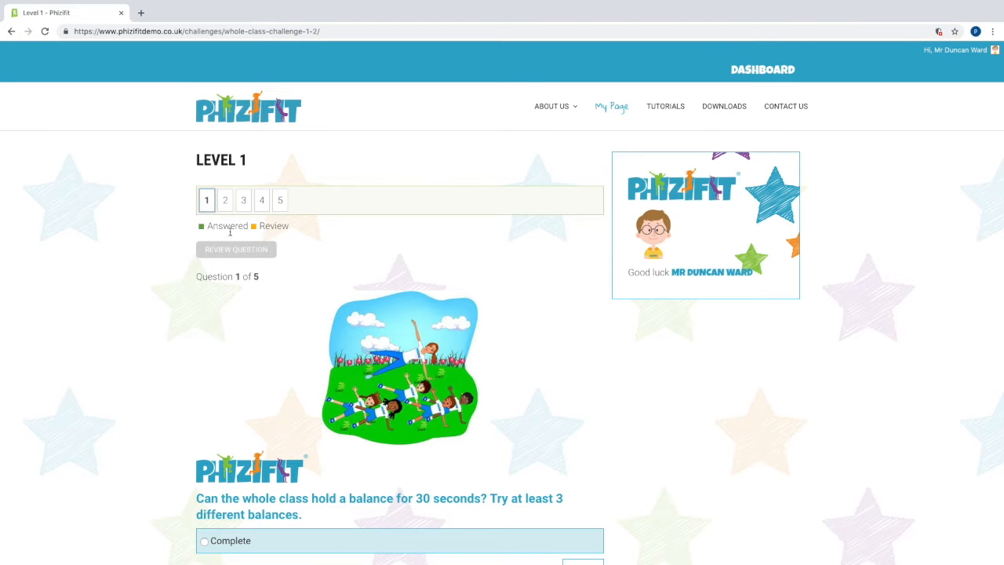
# Step through questions 2, 3 and 5 to reach the final healthy foods question and Finish Level
pyautogui.click(226, 201)
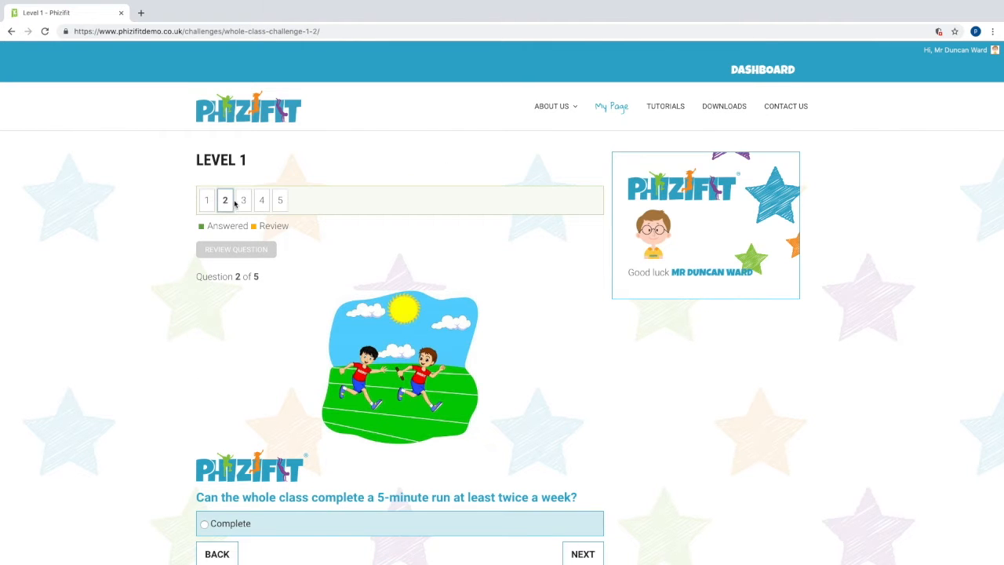
pyautogui.click(244, 200)
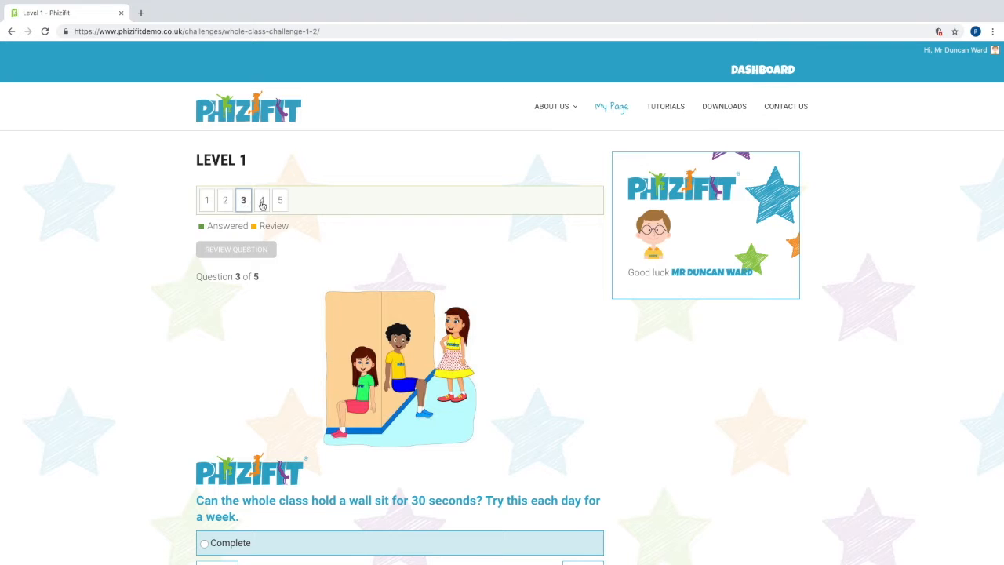
pyautogui.click(279, 201)
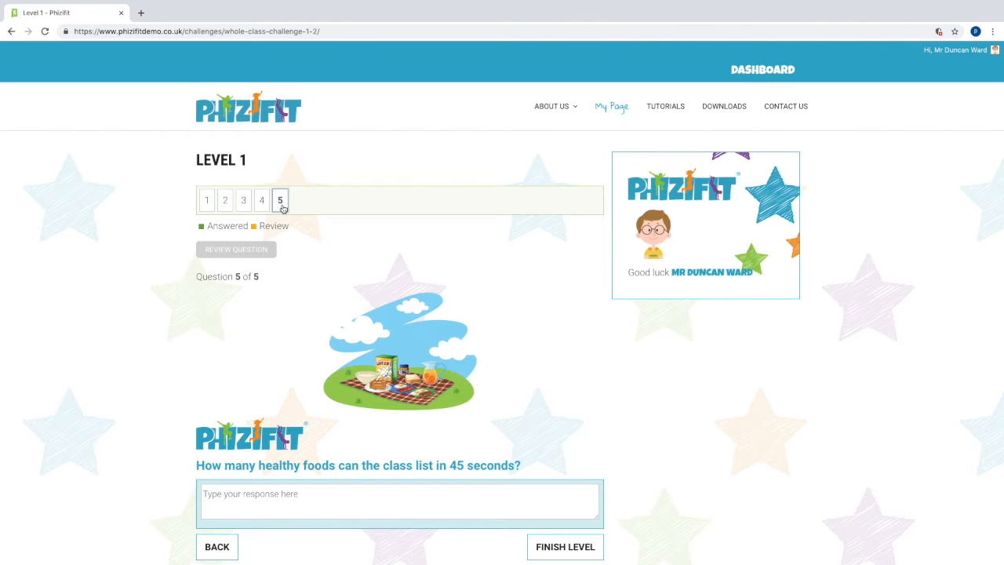
pyautogui.scroll(-3)
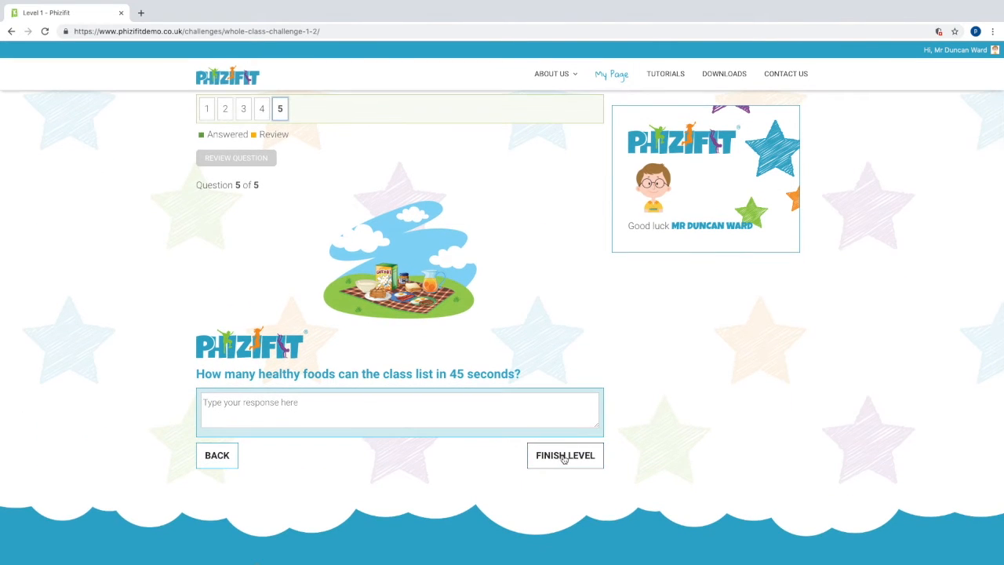
pyautogui.click(565, 455)
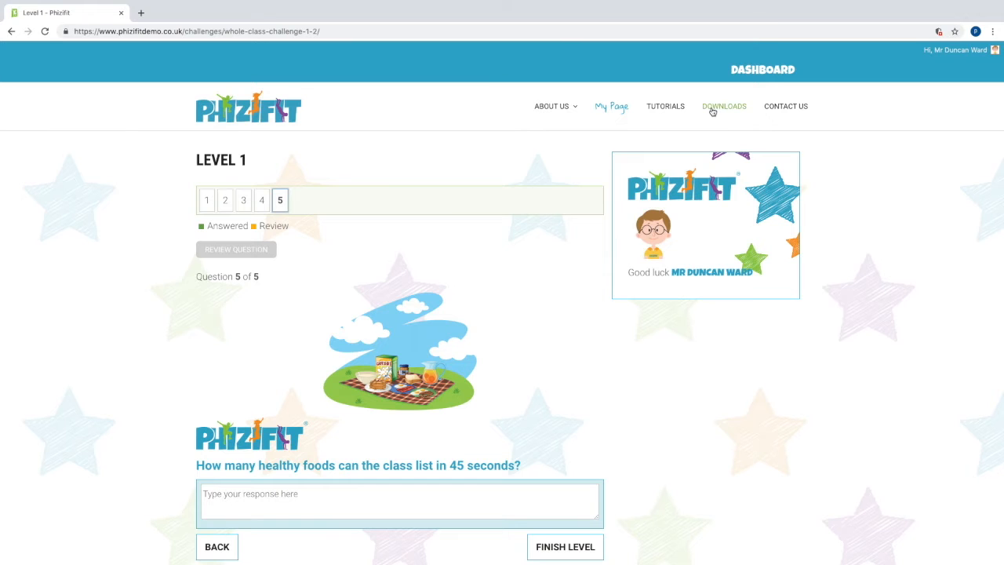
# Go to the Downloads page and expand the Assessment Tracker Sheets section
pyautogui.click(724, 107)
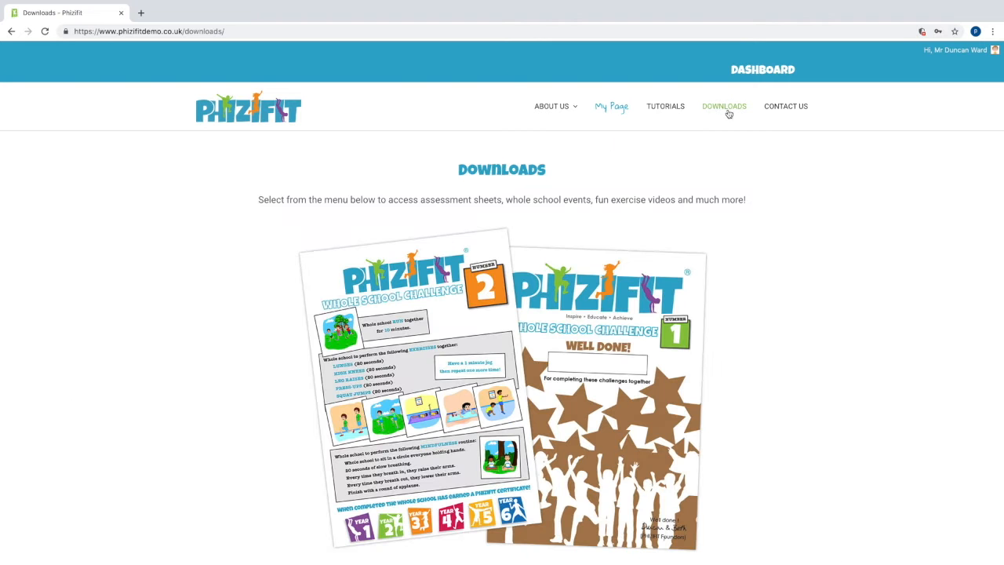
pyautogui.scroll(-3)
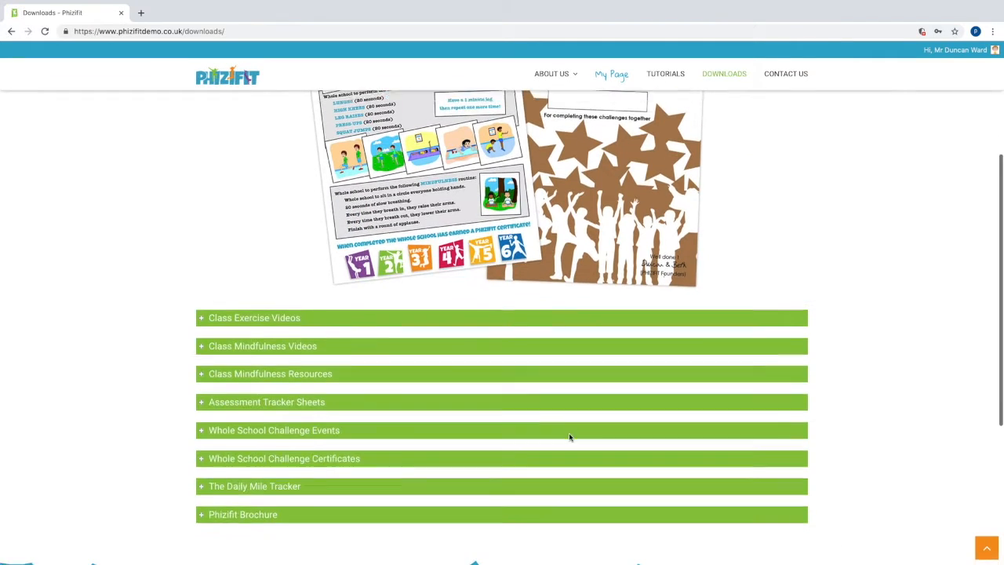
pyautogui.scroll(-3)
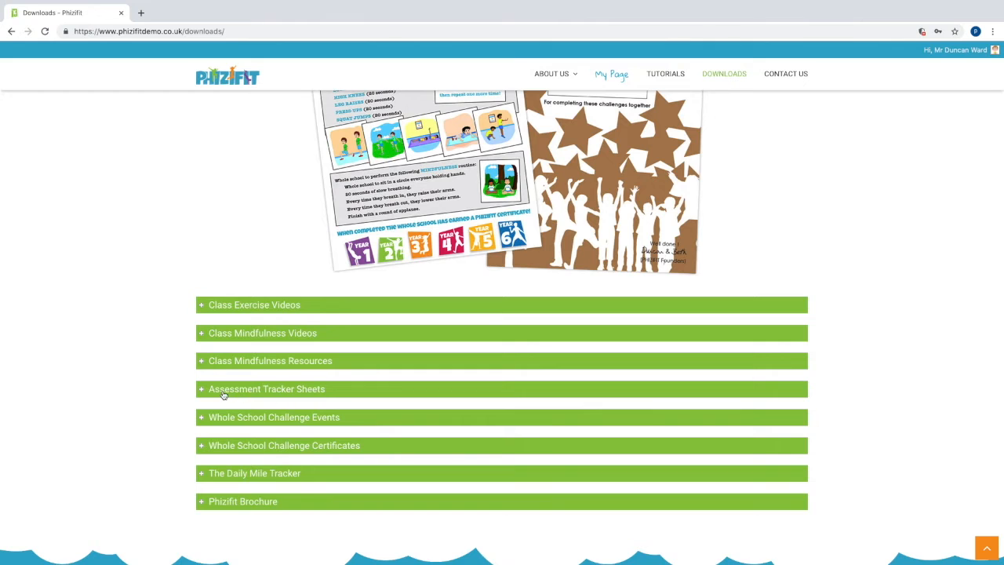
pyautogui.click(267, 389)
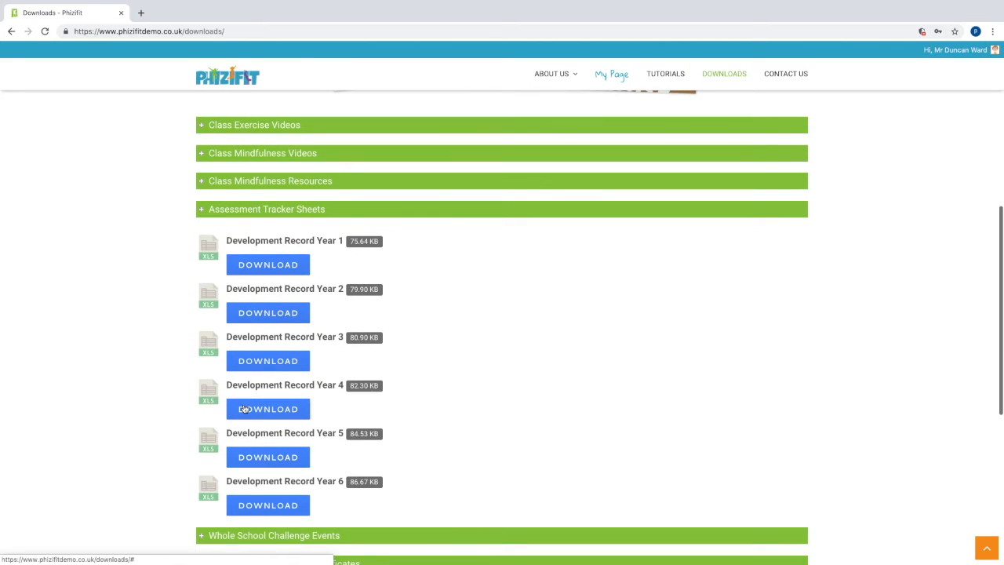
# Download the Development Record Year 1 spreadsheet and view it
pyautogui.click(267, 264)
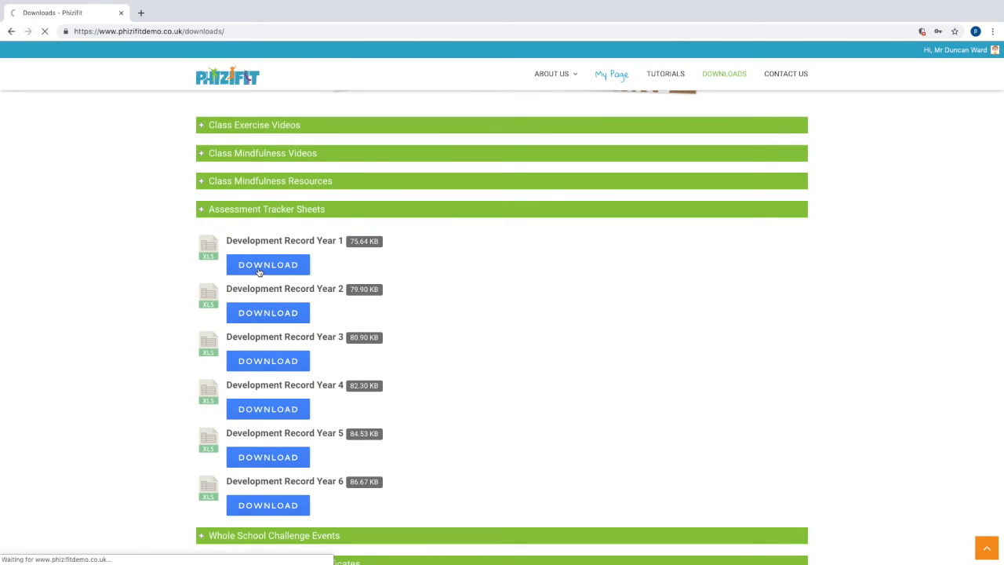
pyautogui.click(267, 263)
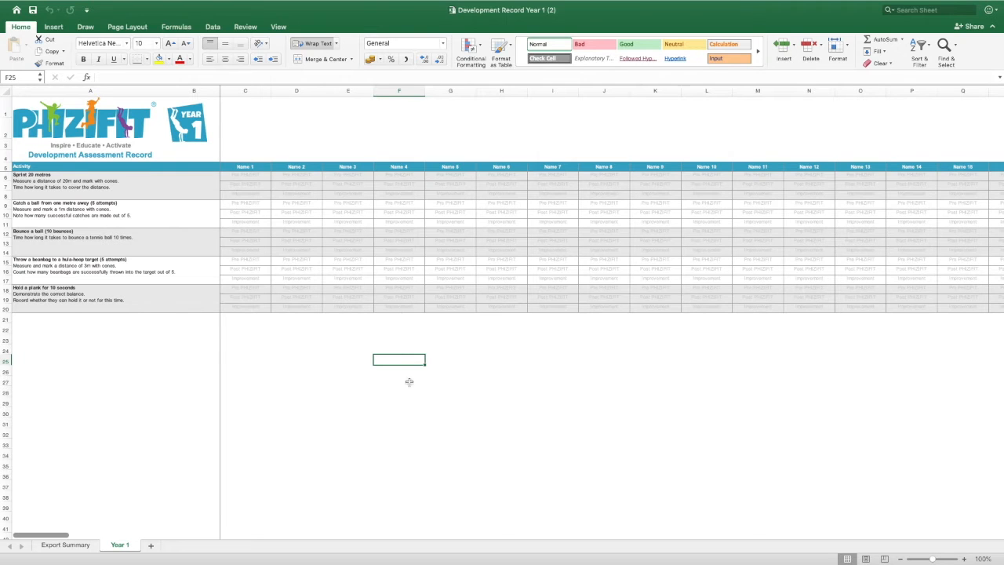
pyautogui.hscroll(3)
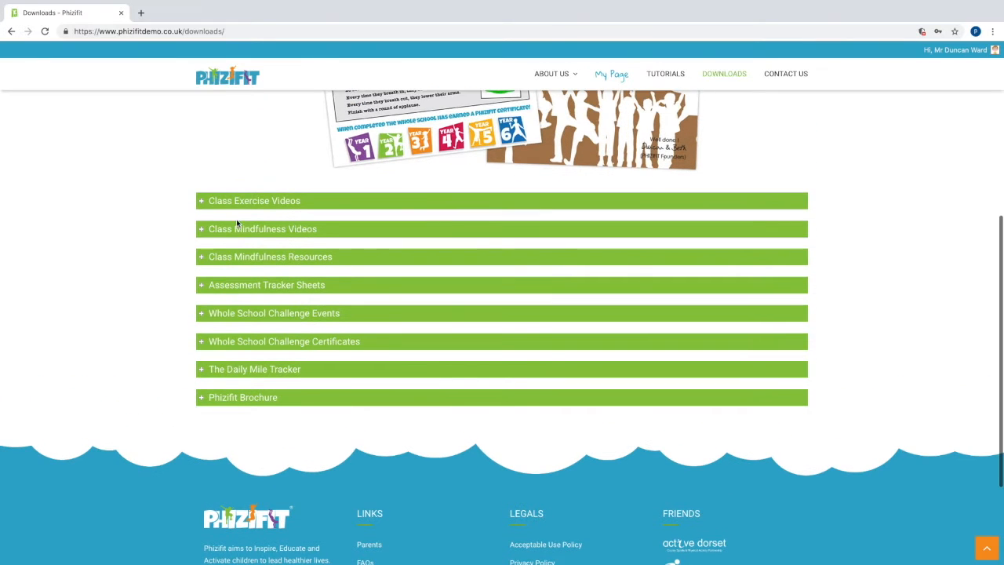
# Play Mindfulness #1 video, open a Whole School Challenges file in a new tab, and expand The Daily Mile Tracker
pyautogui.click(255, 200)
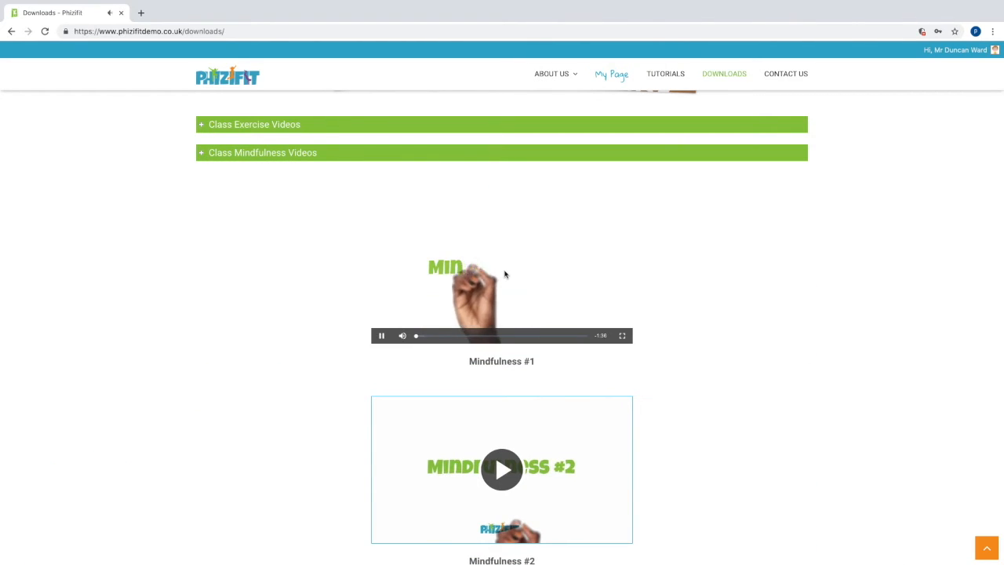
pyautogui.click(262, 152)
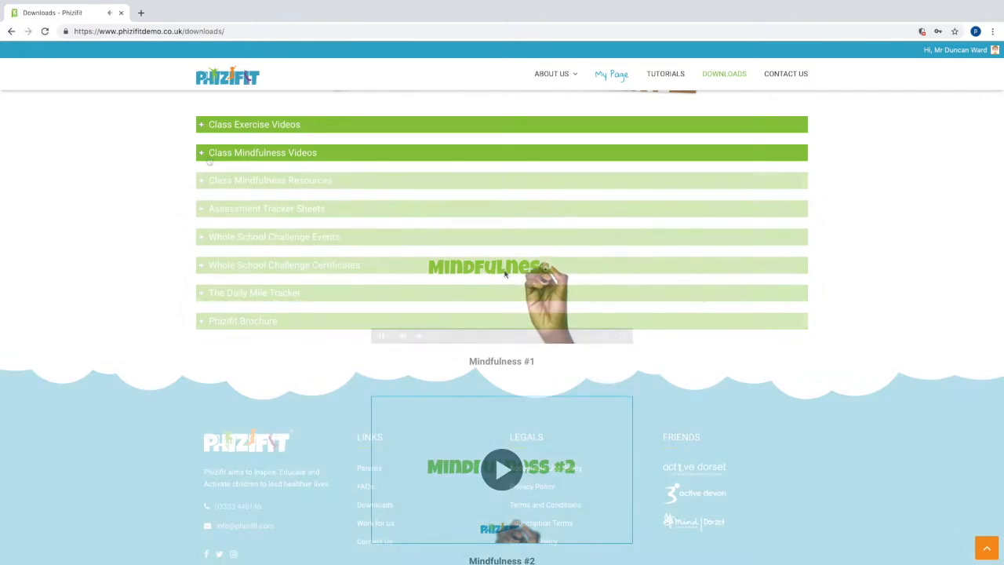
pyautogui.click(273, 235)
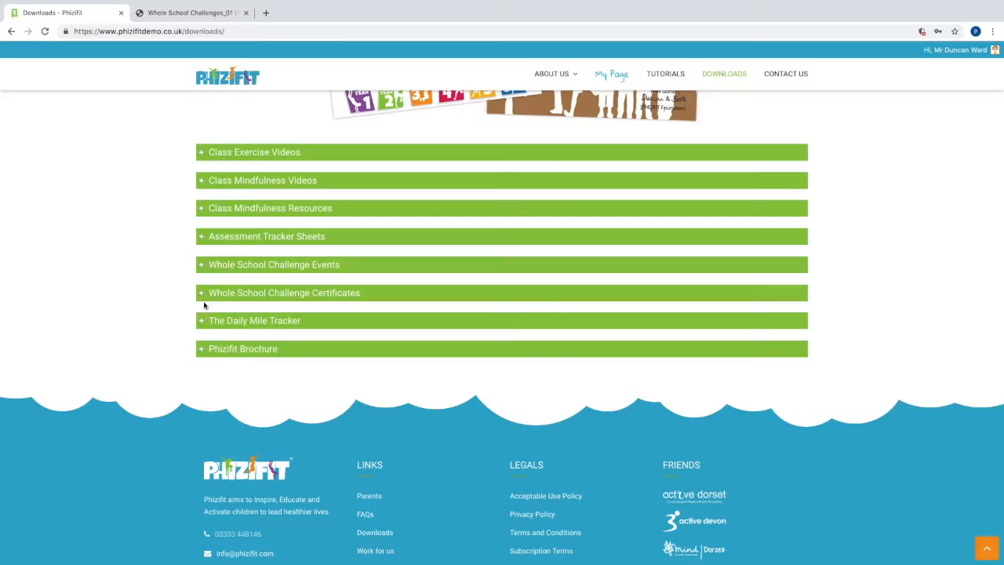
pyautogui.click(254, 320)
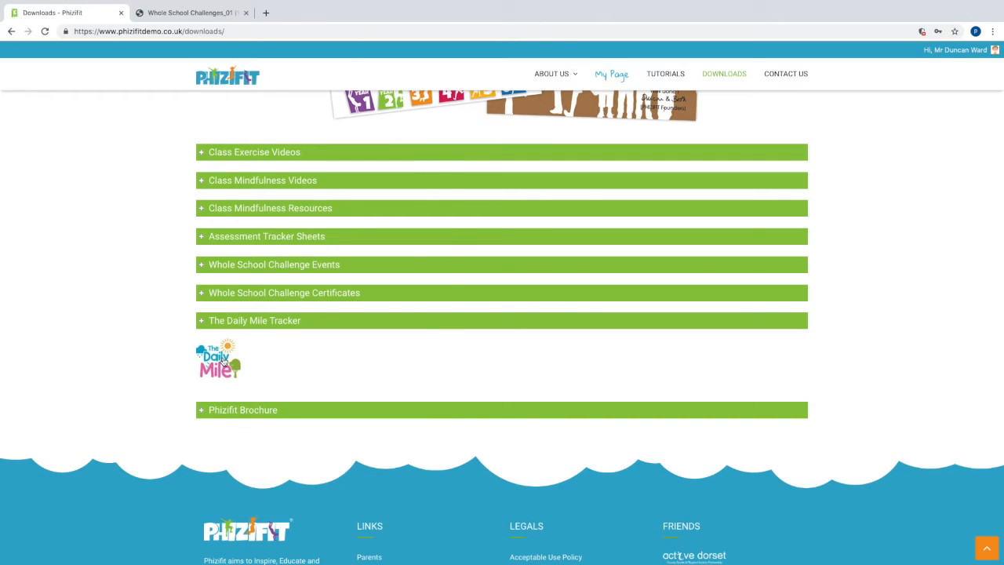